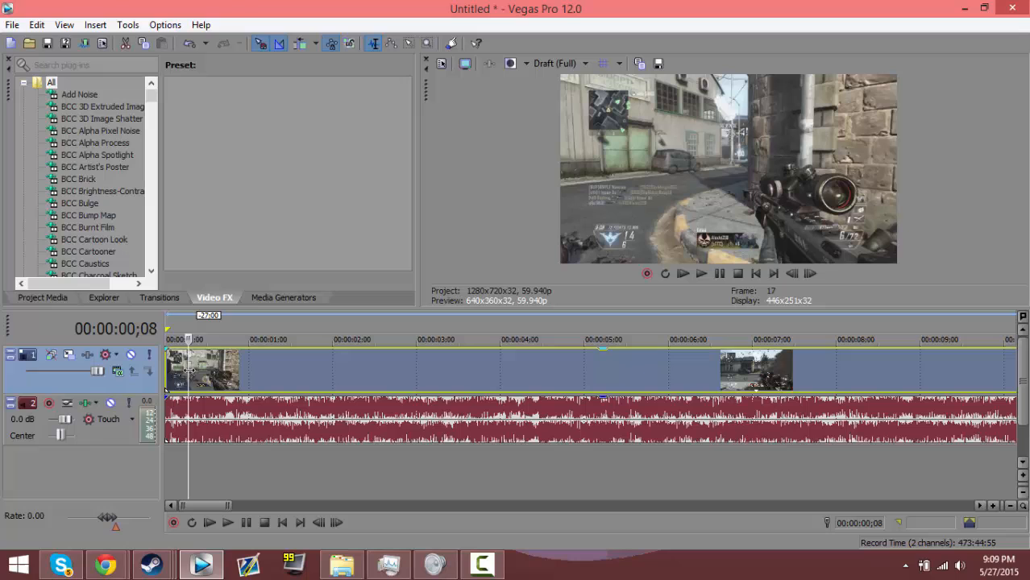
mouse_move(189, 375)
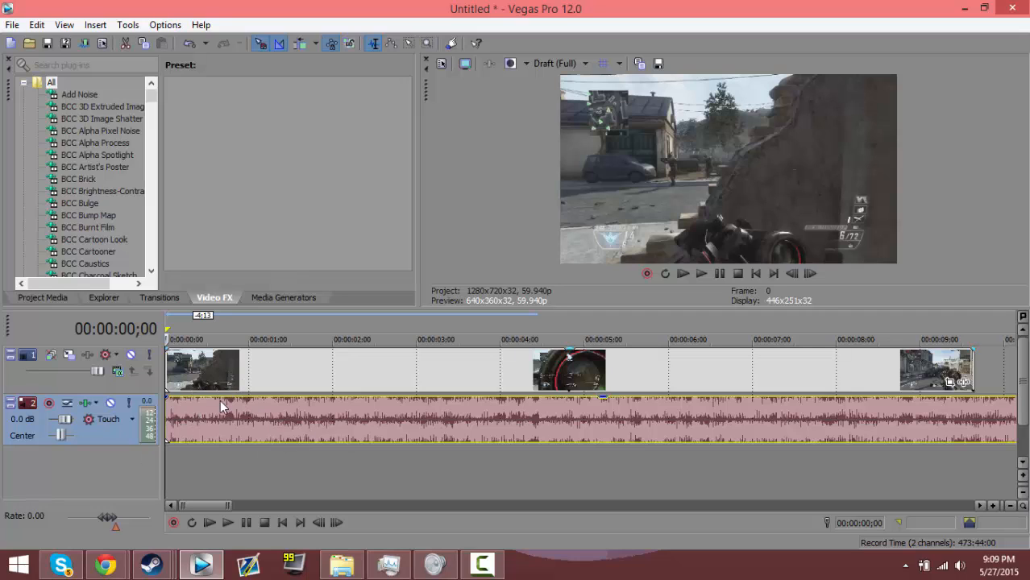
- Select the game clip's video event and bring up its context menu
left_click(218, 373)
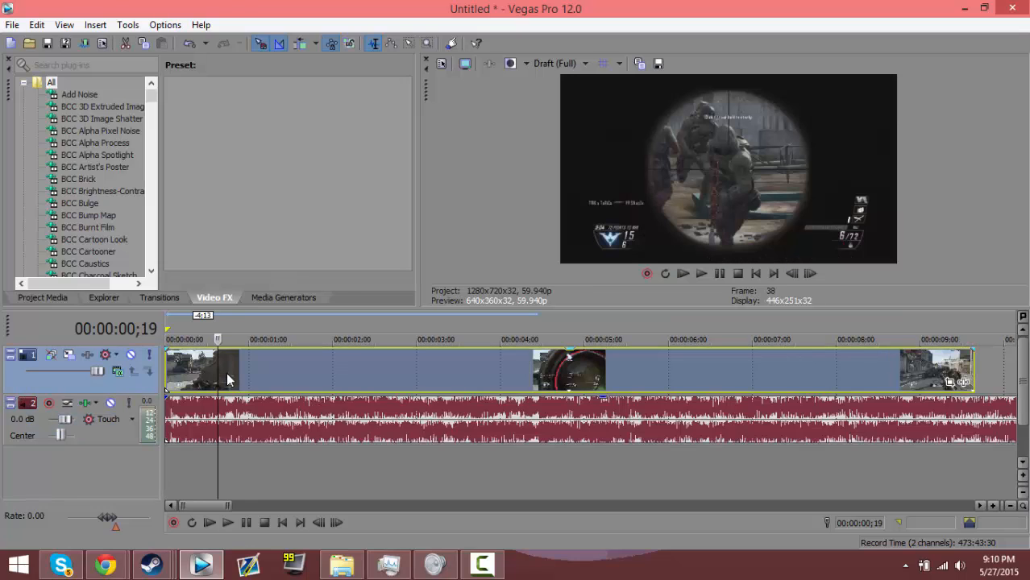
right_click(228, 381)
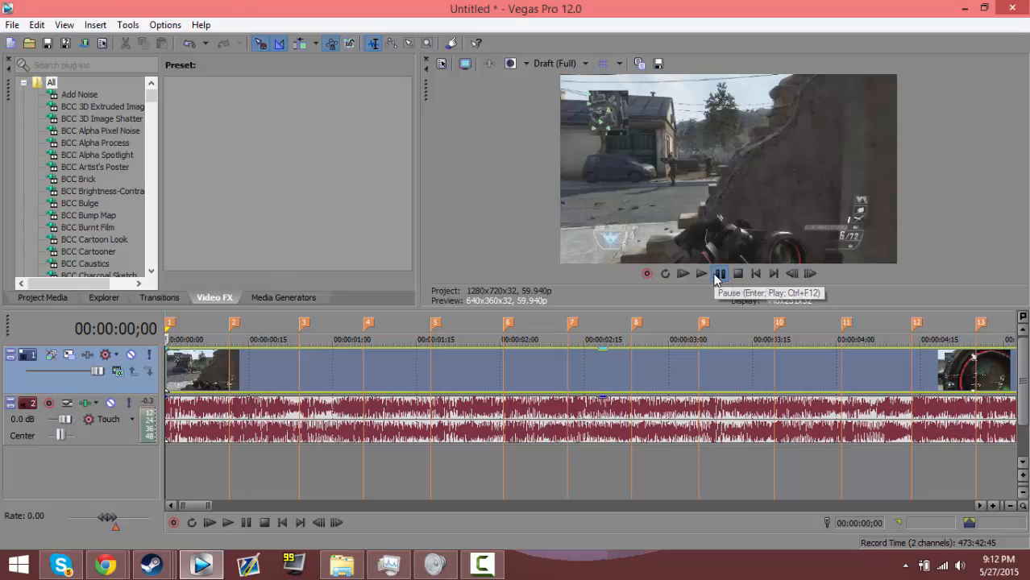
- Pause playback after dropping beat markers 1 through 13
left_click(700, 273)
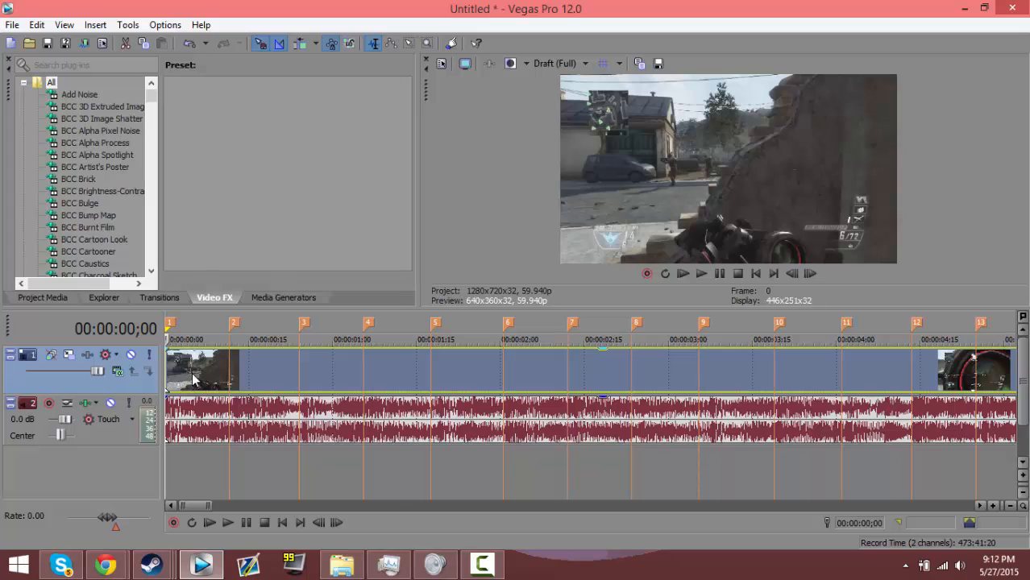
- Add a Velocity envelope to the gameplay video event
right_click(206, 371)
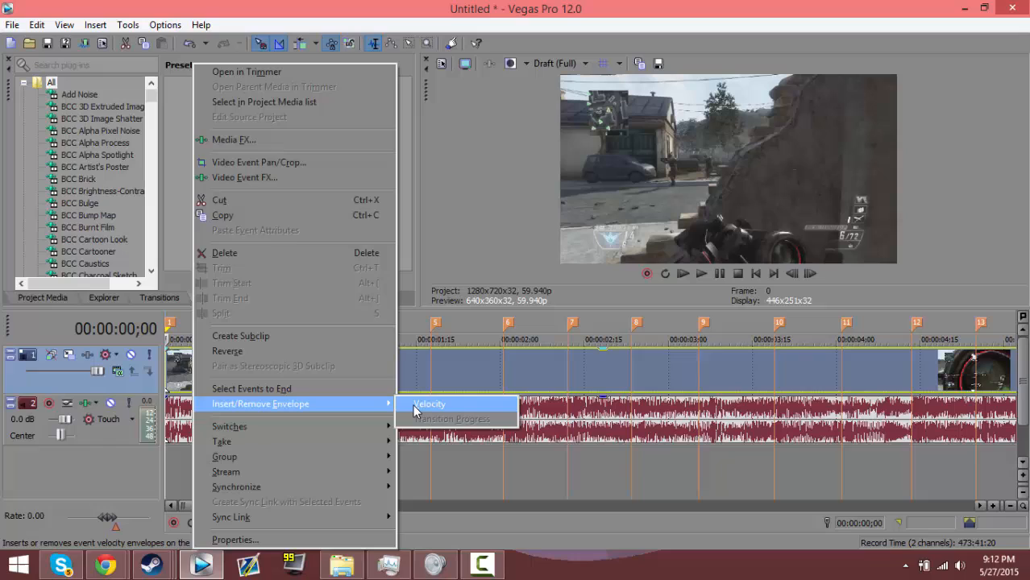
left_click(430, 404)
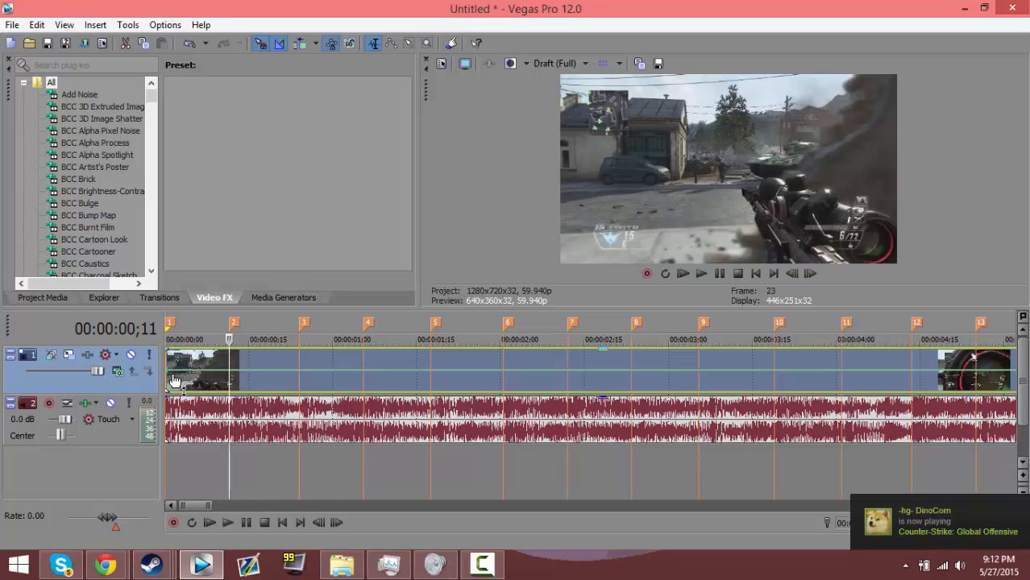
right_click(216, 376)
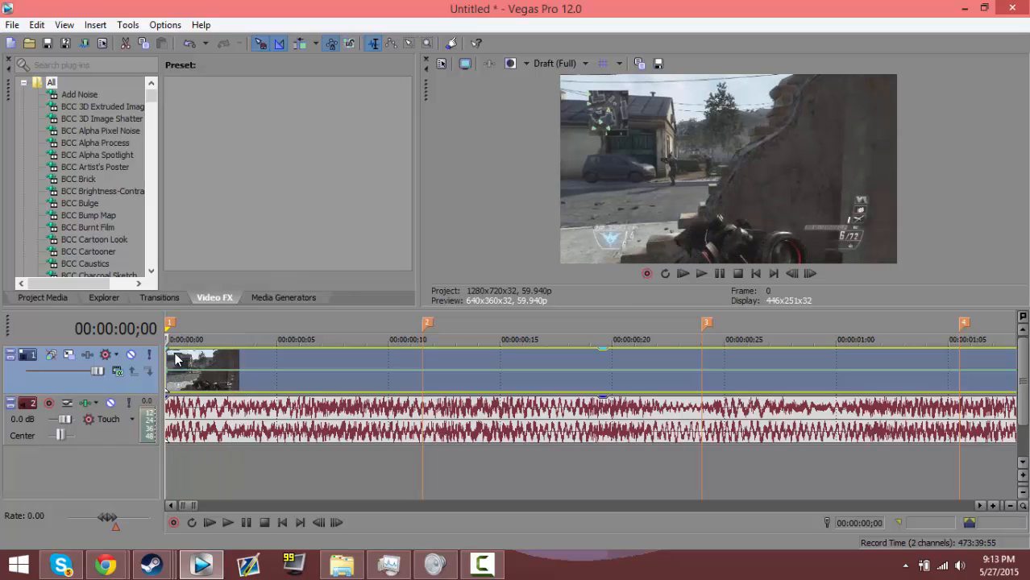
mouse_move(227, 378)
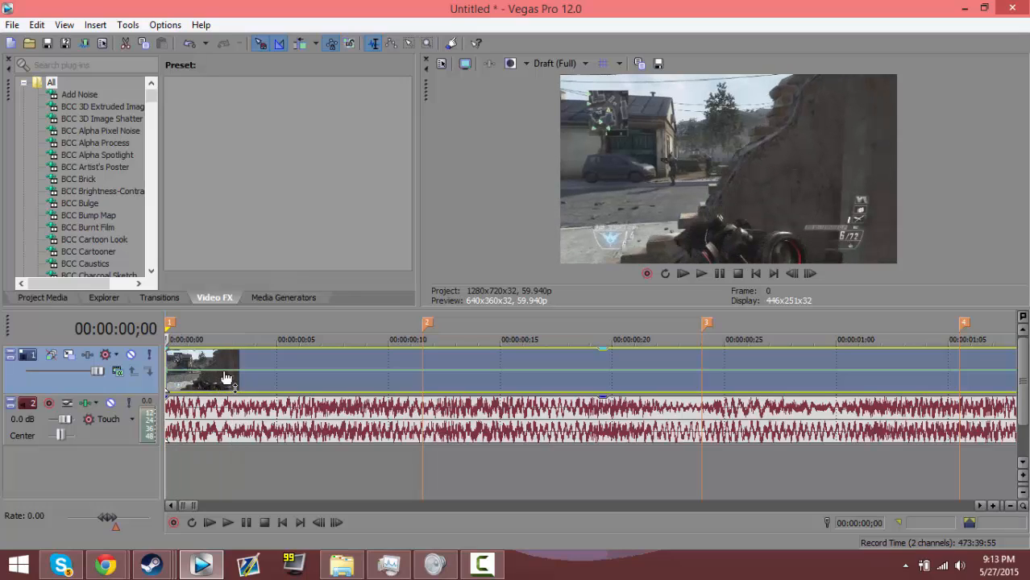
mouse_move(242, 377)
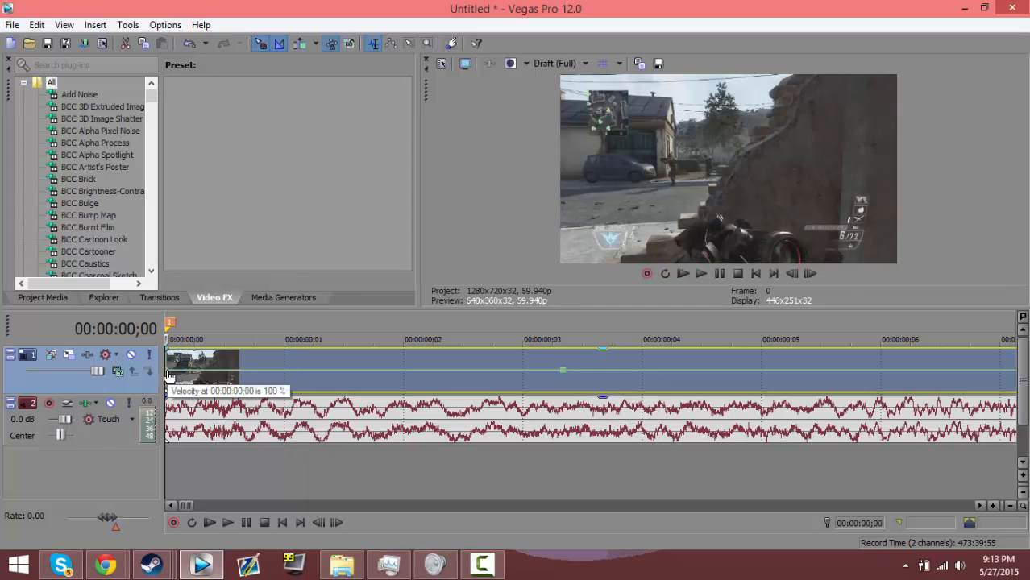
- Drag the velocity envelope's start point up to speed up the clip opening
left_click_drag(169, 370, 197, 354)
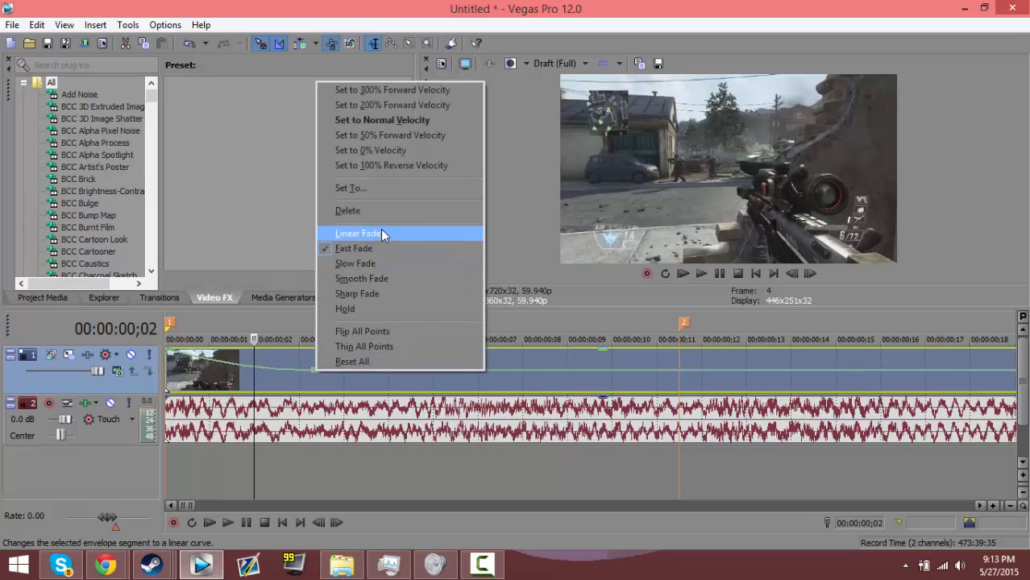
mouse_move(345, 309)
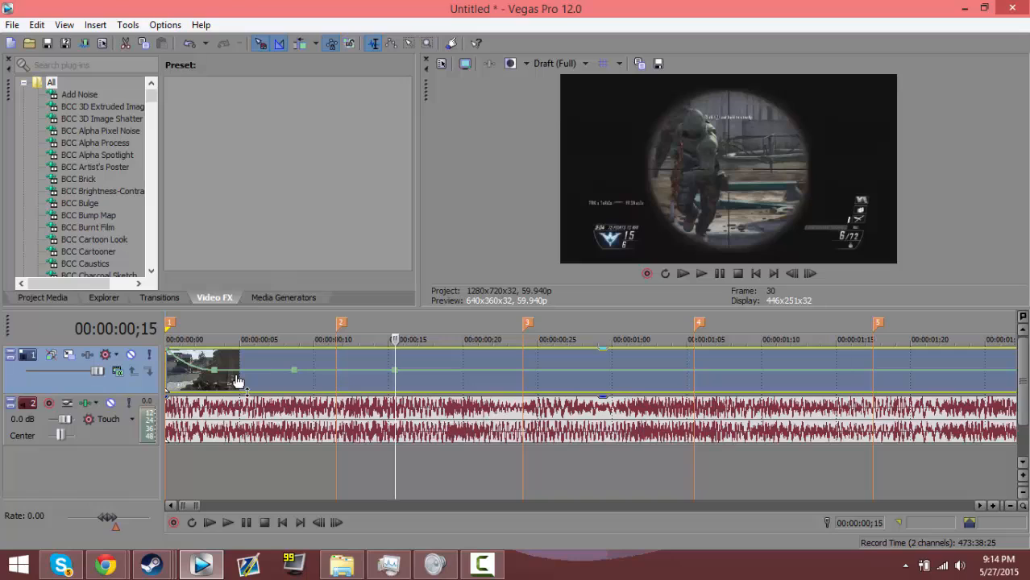
mouse_move(359, 377)
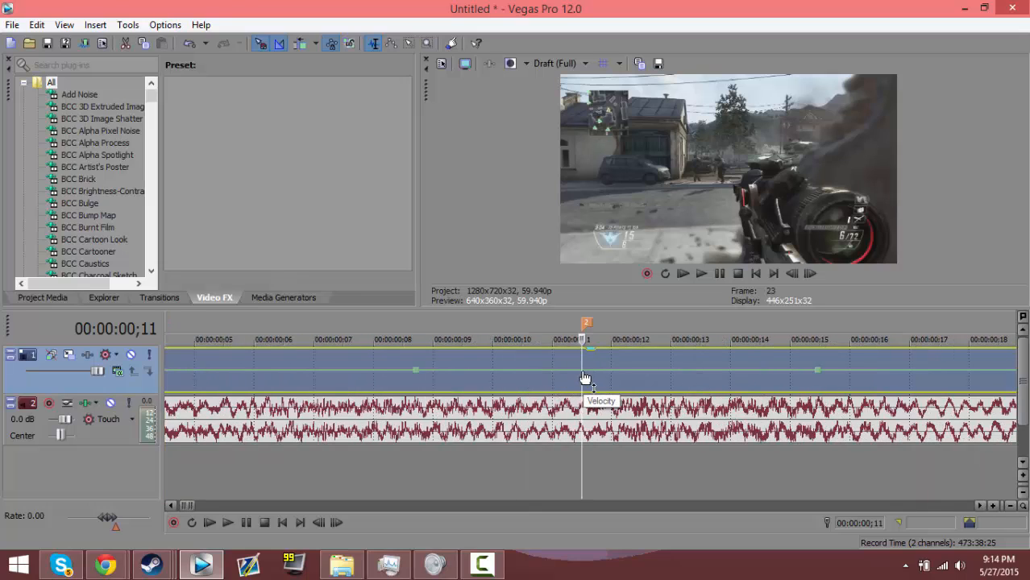
- Raise the velocity envelope point at marker 2 to its peak
left_click_drag(583, 369, 584, 353)
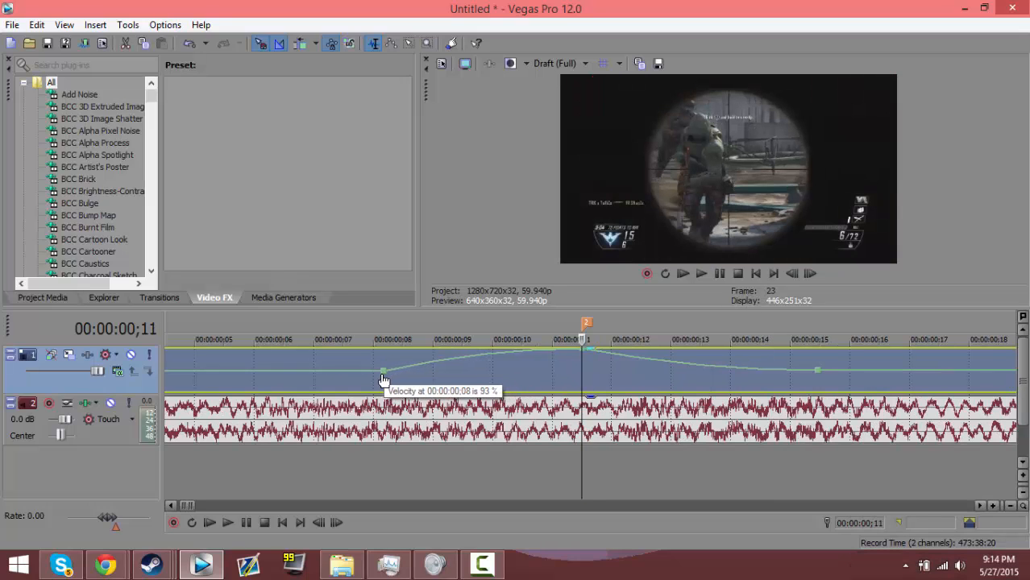
- Make the ramp into marker 2 a slow curve and set the frame-3 point to 100%
right_click(384, 373)
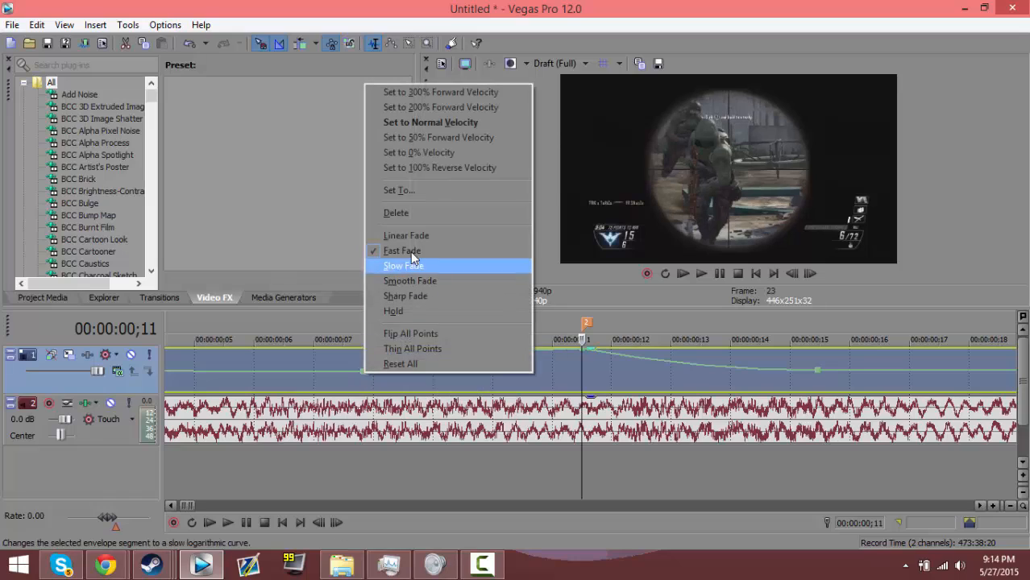
left_click(402, 265)
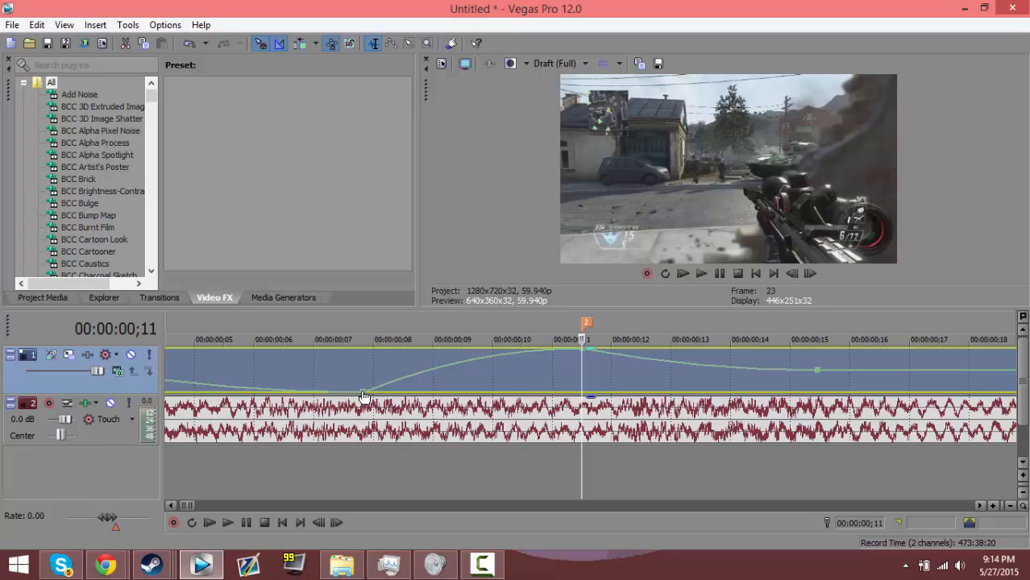
right_click(364, 397)
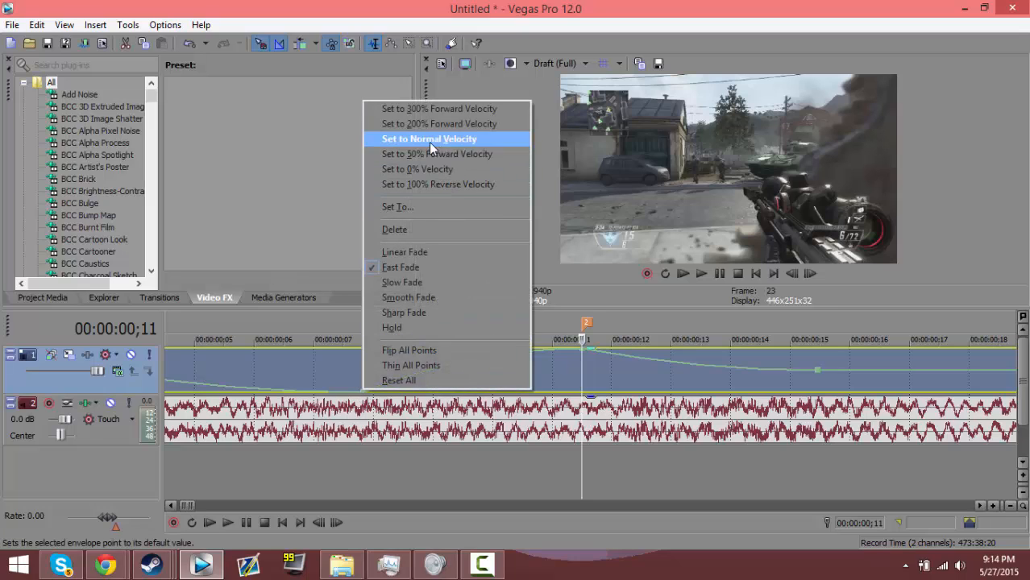
left_click(811, 273)
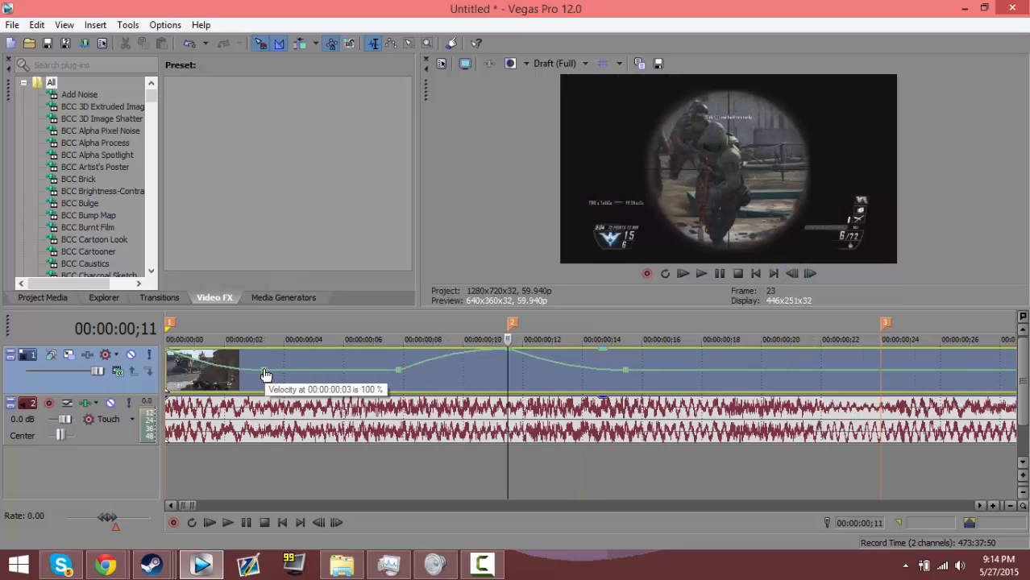
right_click(266, 374)
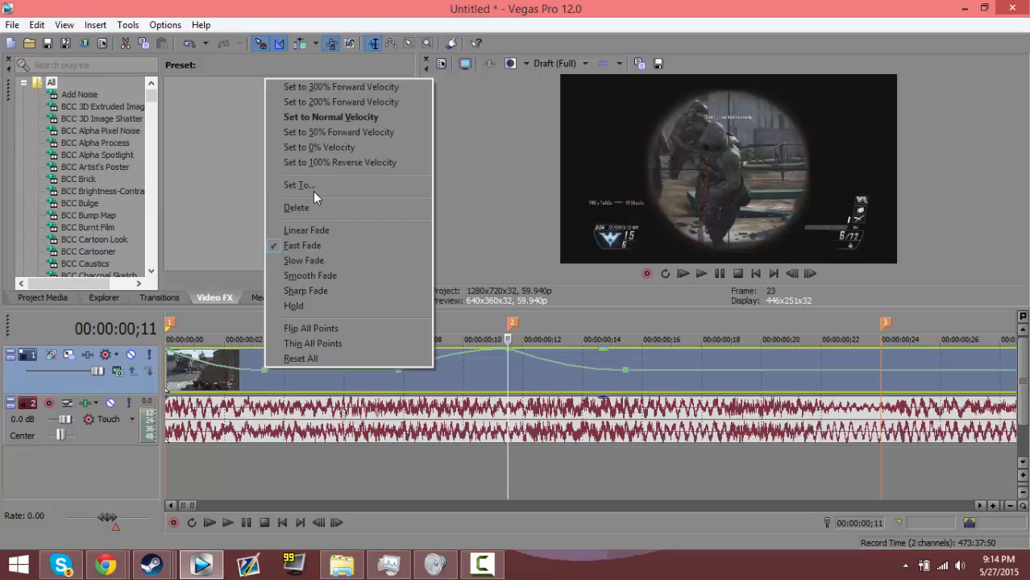
left_click(299, 184)
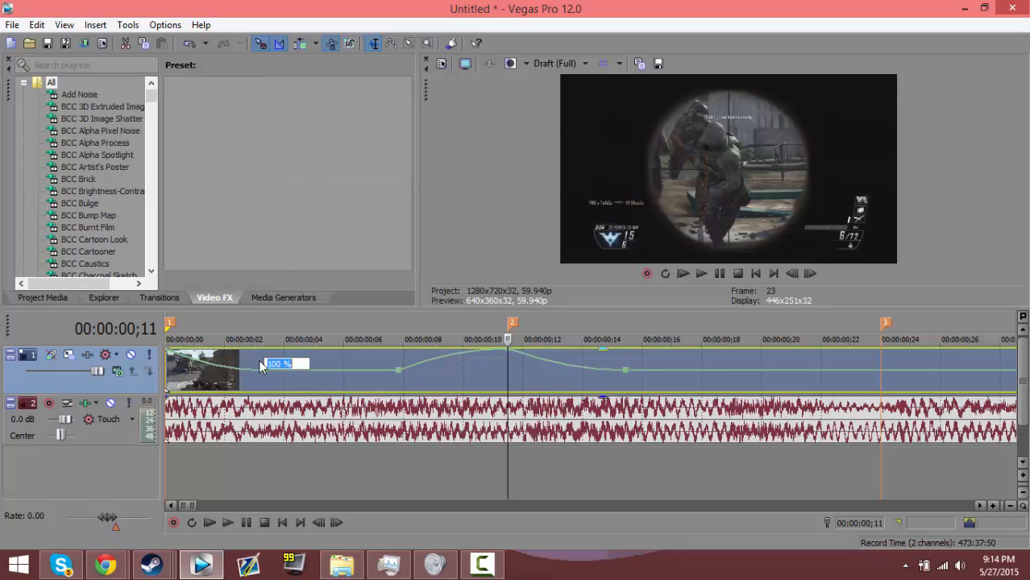
mouse_move(337, 380)
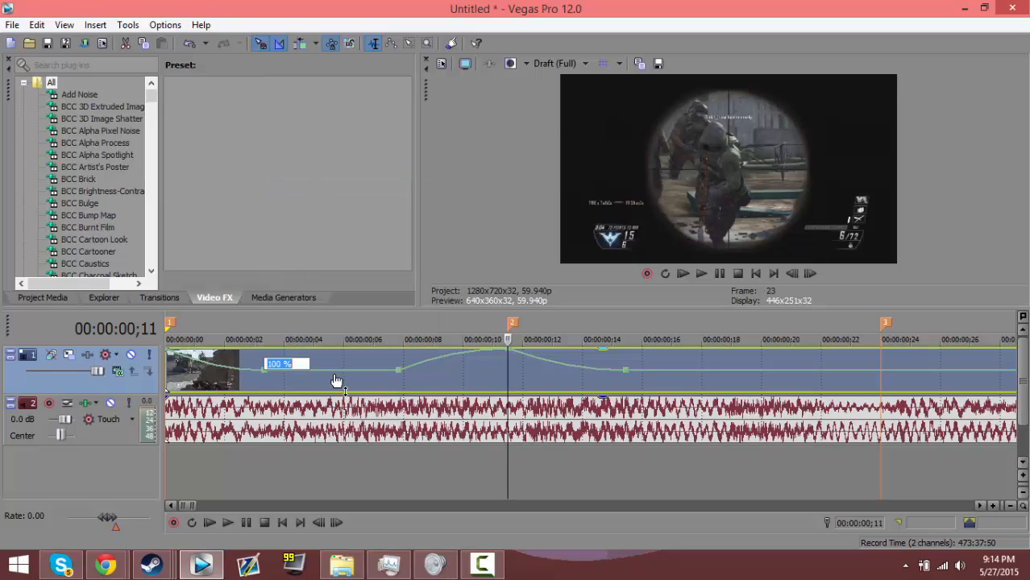
mouse_move(337, 380)
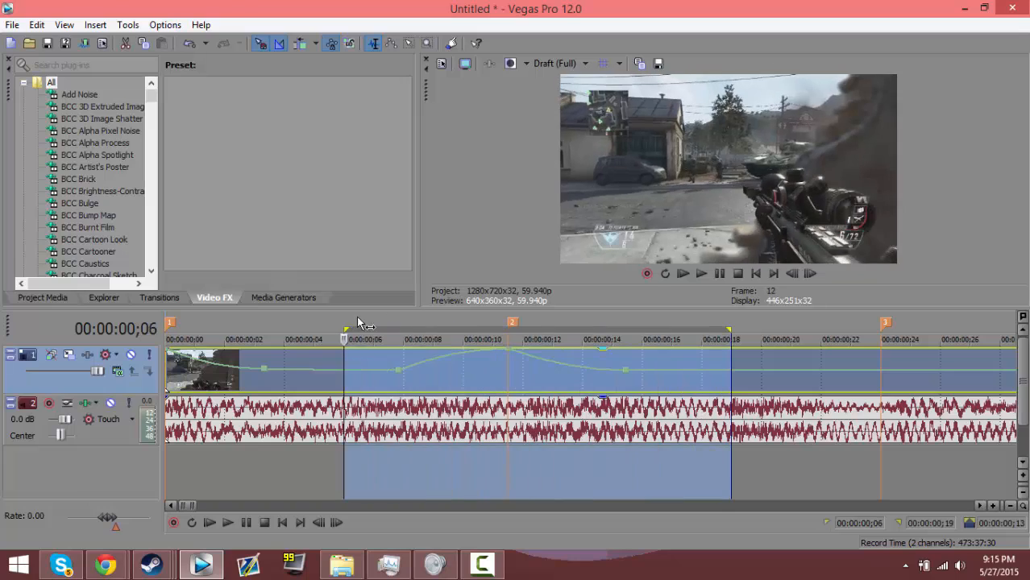
- Preview the looped section's speed ramp, then stop playback
left_click(700, 273)
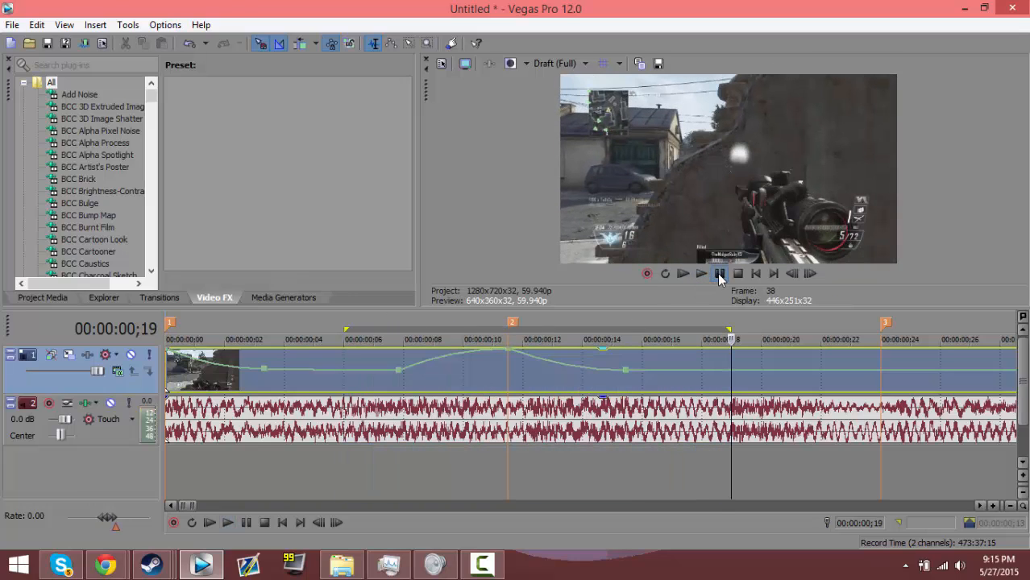
left_click(719, 273)
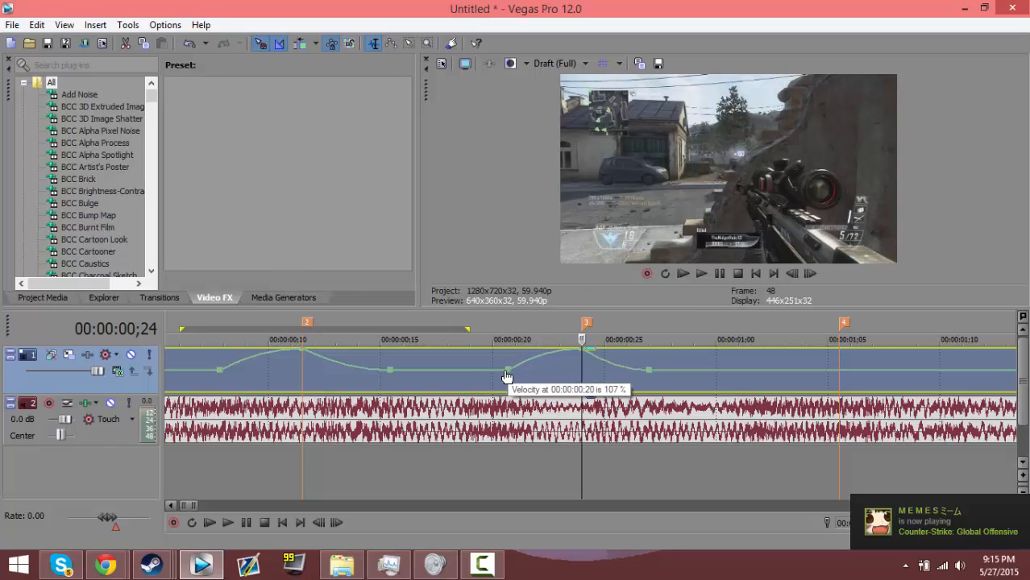
- Open options for the velocity point at 00:00:00;20 and start playback
right_click(506, 375)
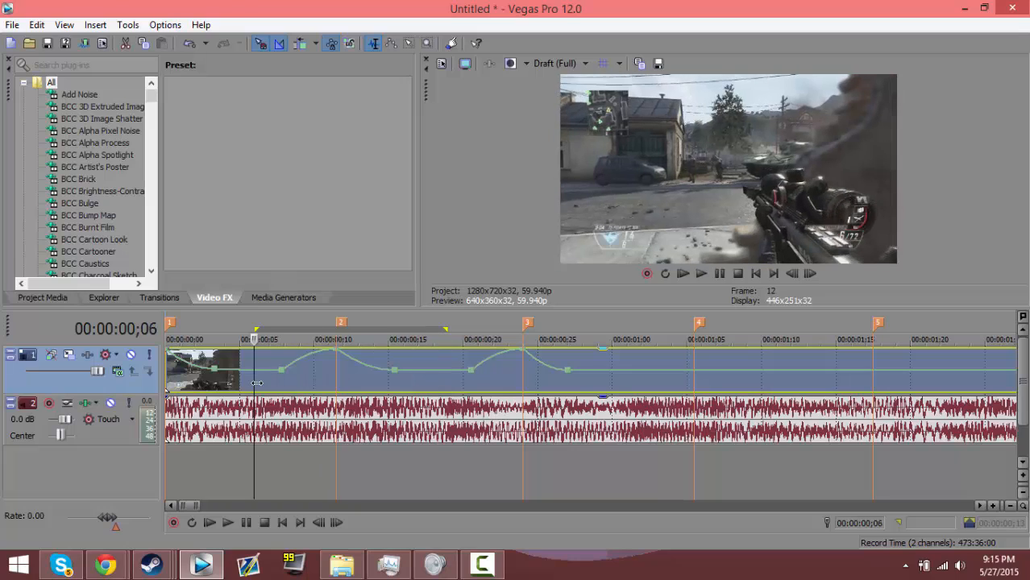
left_click(701, 273)
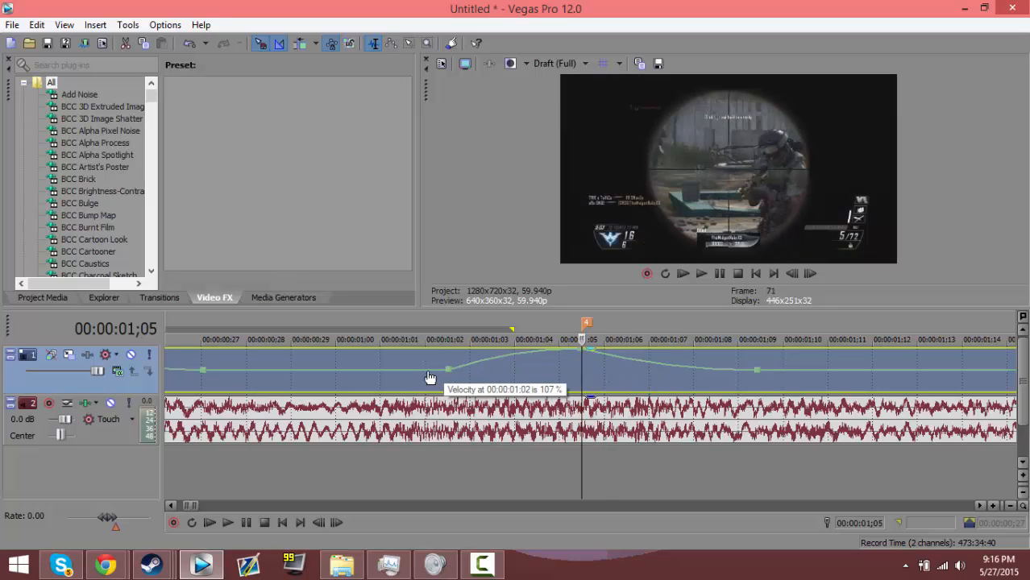
- Adjust the velocity points before marker 4 and at 00:00:00;28
right_click(430, 377)
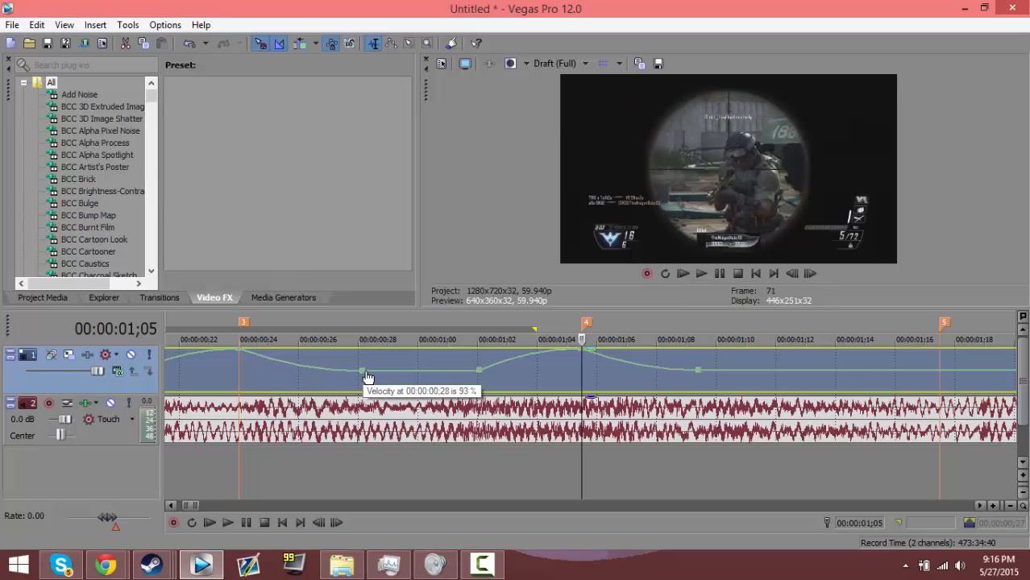
right_click(367, 370)
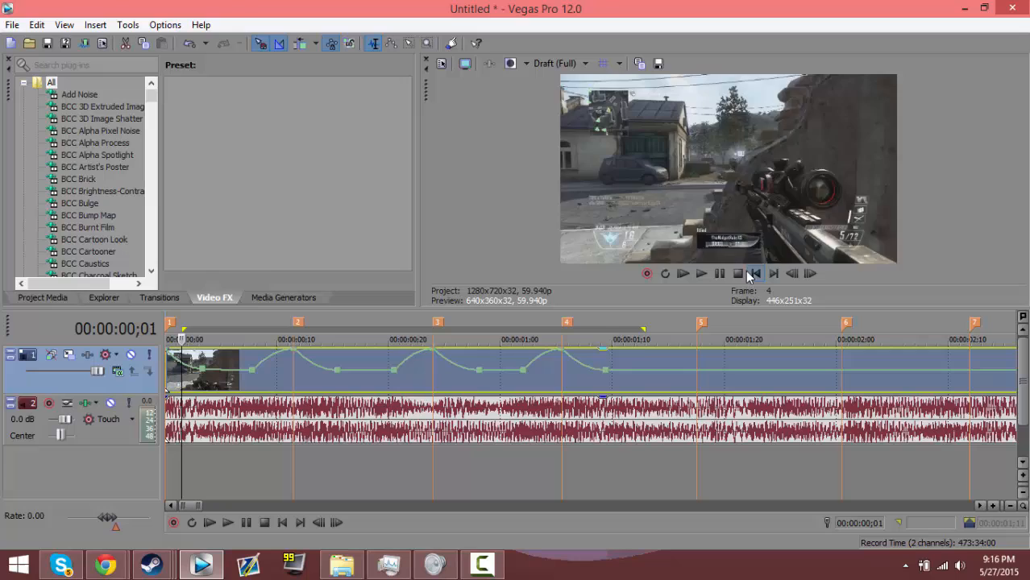
- Play the speed-ramped clip back from the start
left_click(700, 274)
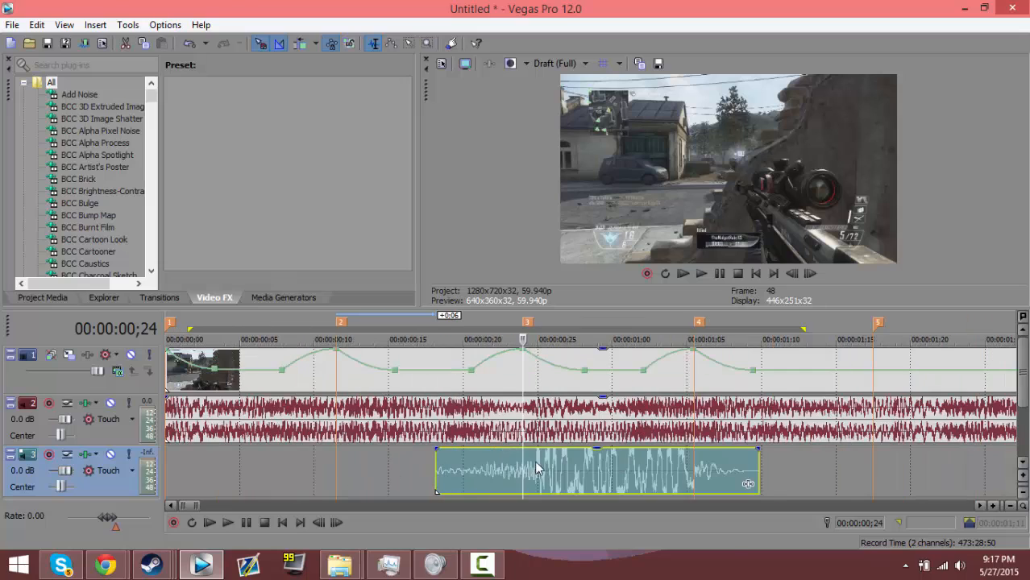
- Drag the gunshot clip on track 3 left so its end snaps to marker 3
left_click_drag(596, 471, 377, 471)
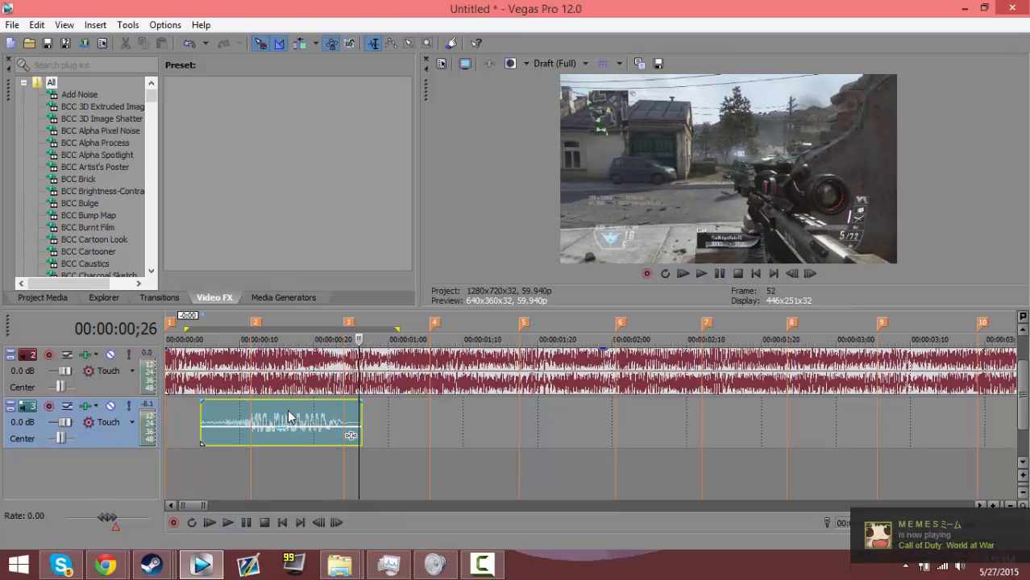
- Select the gunshot clip and paste a second copy after it, ending near marker 5
left_click(683, 273)
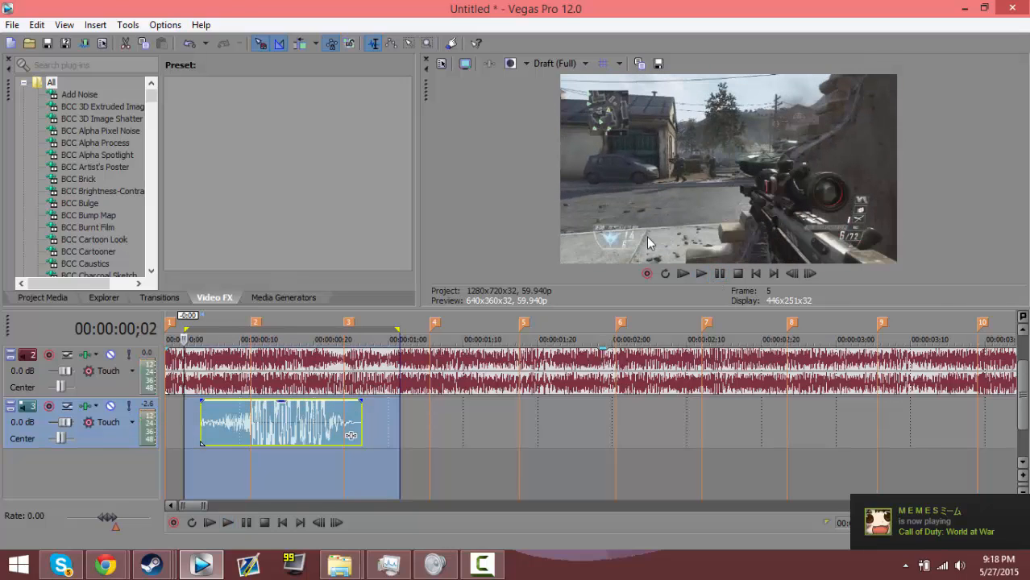
left_click(681, 273)
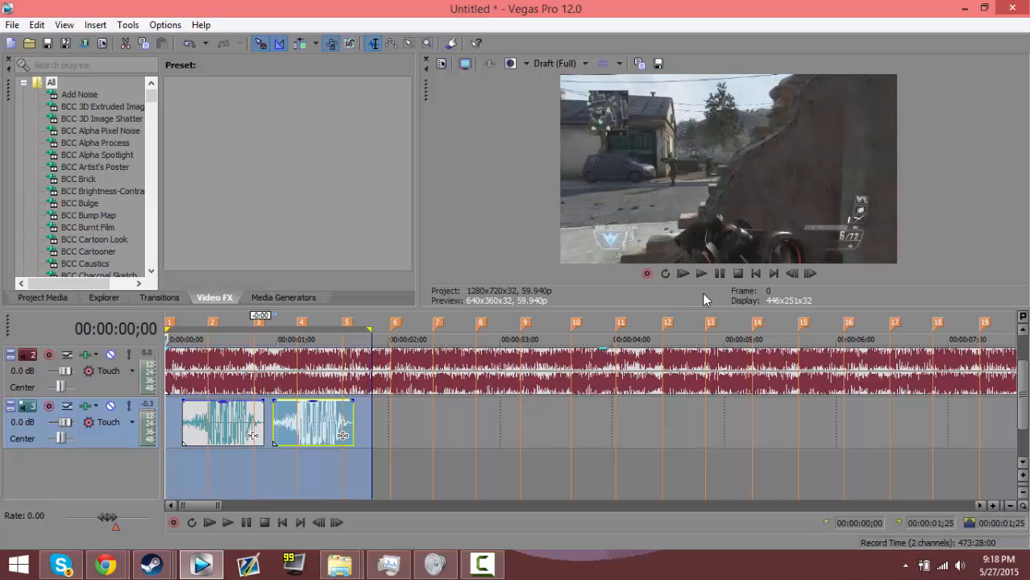
- Position the pasted gunshot clip so it ends at marker 5, below the video
left_click(700, 274)
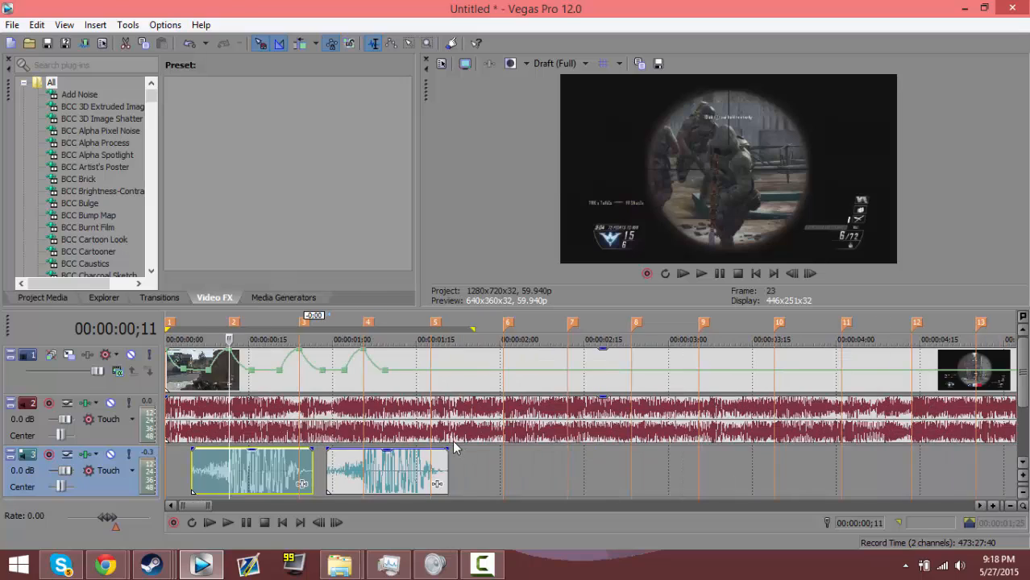
mouse_move(321, 421)
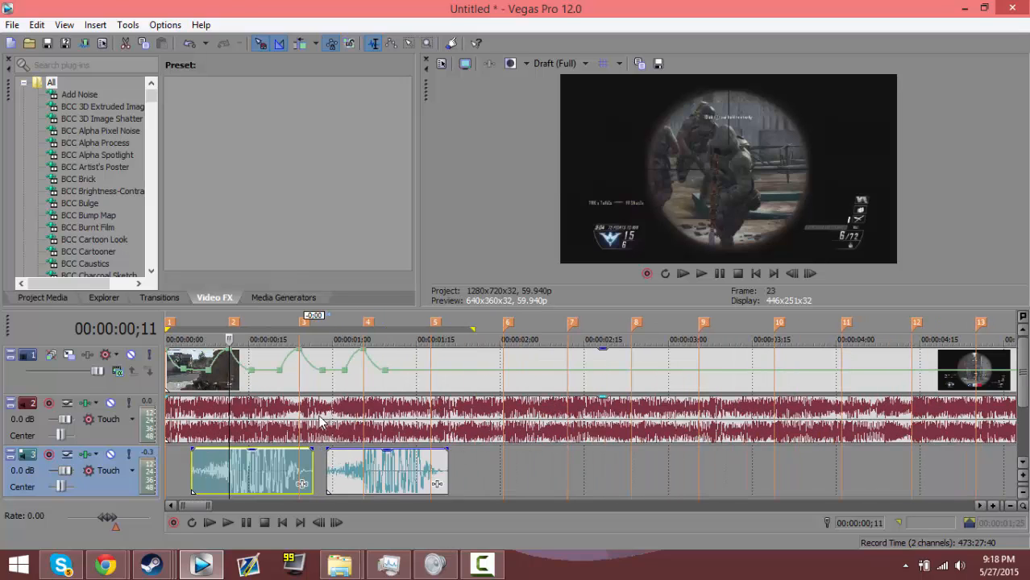